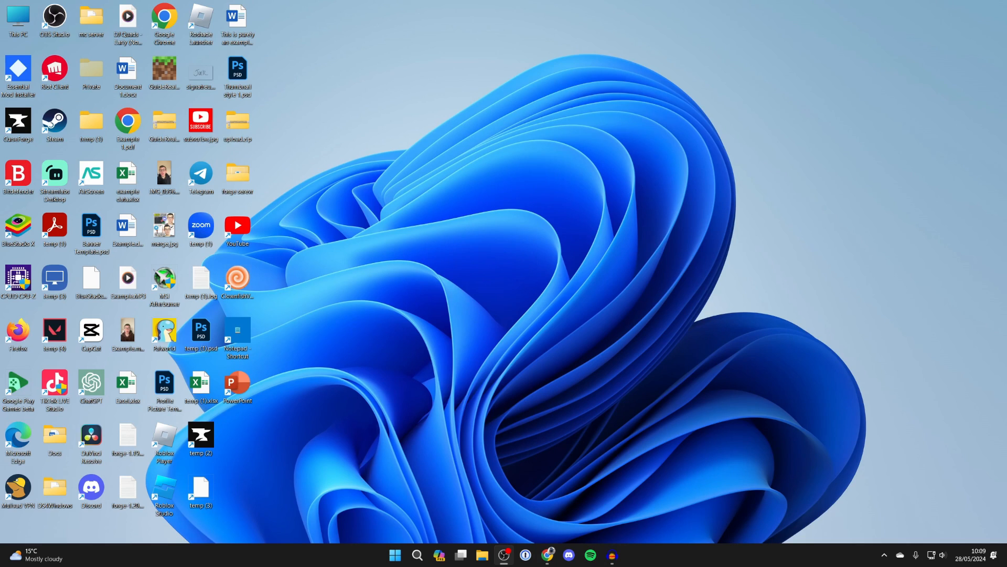
pyautogui.moveTo(468, 195)
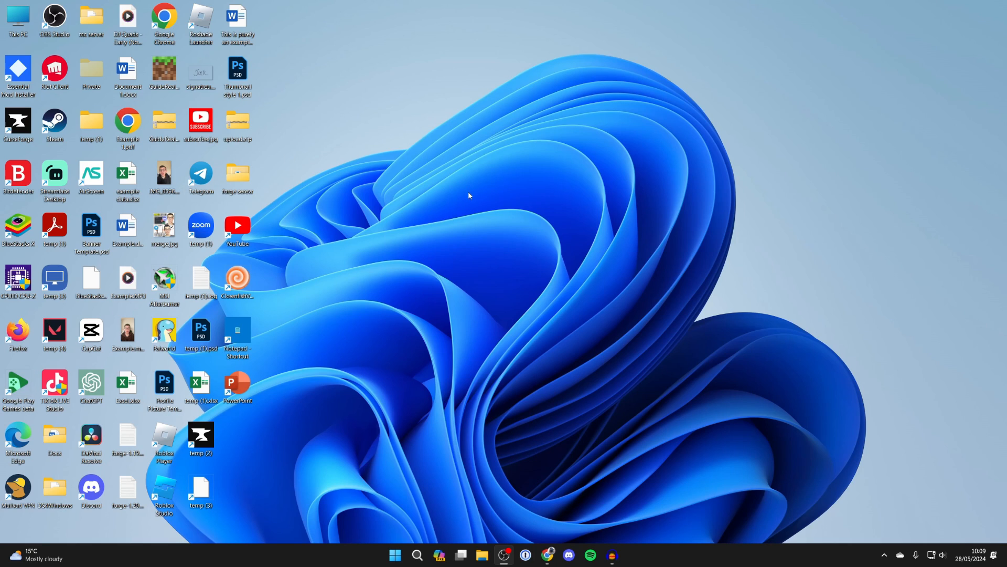
# Launch Device Manager via Windows Search and pick out the NVIDIA GeForce RTX 4070 under Display adaptors.
pyautogui.click(418, 555)
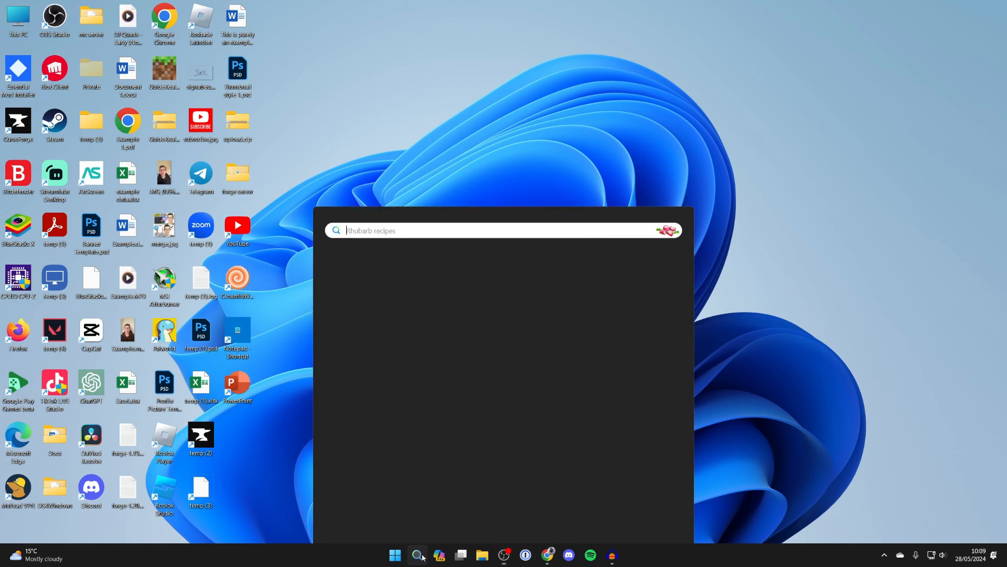
pyautogui.write('discord')
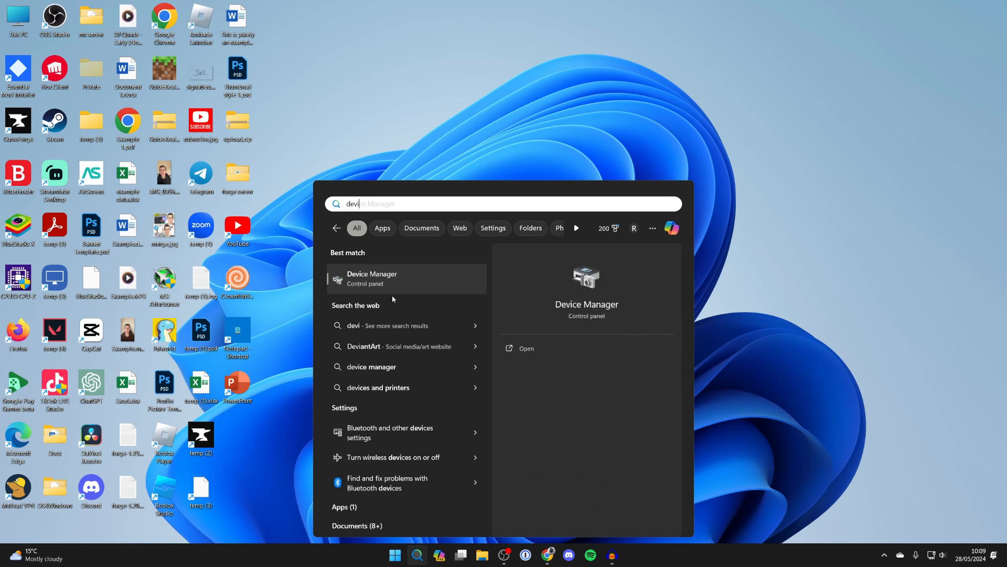
pyautogui.click(406, 278)
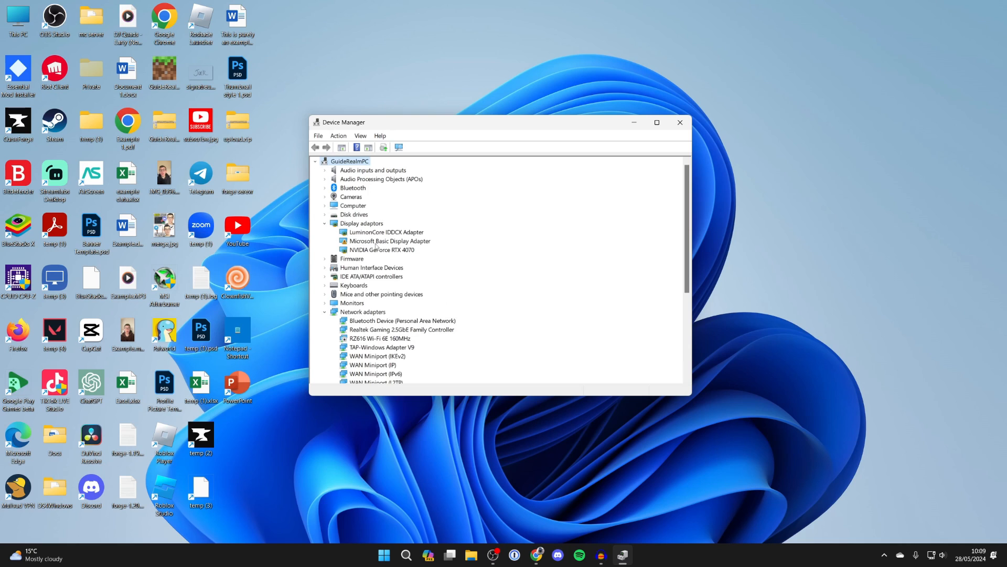
pyautogui.click(379, 250)
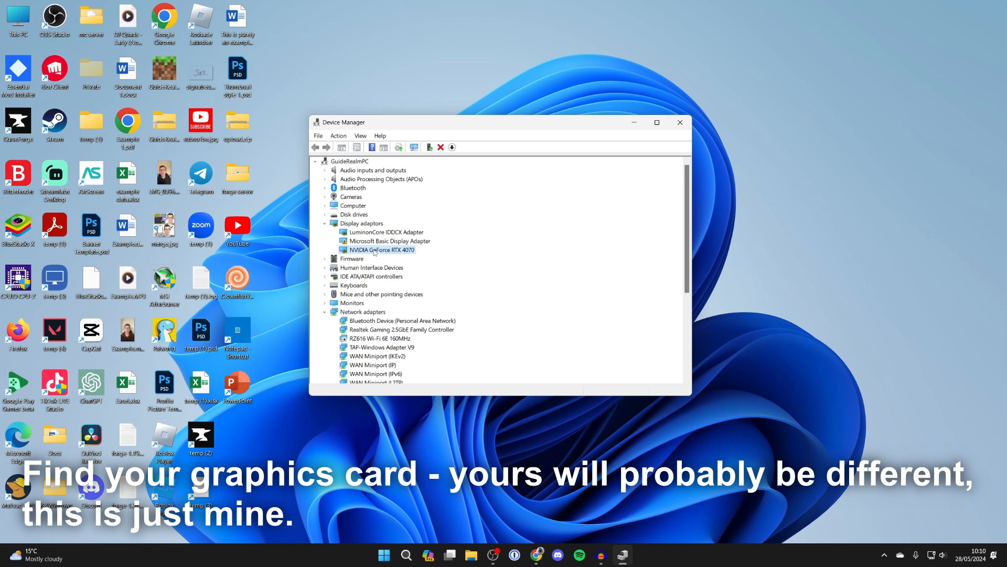
pyautogui.doubleClick(375, 250)
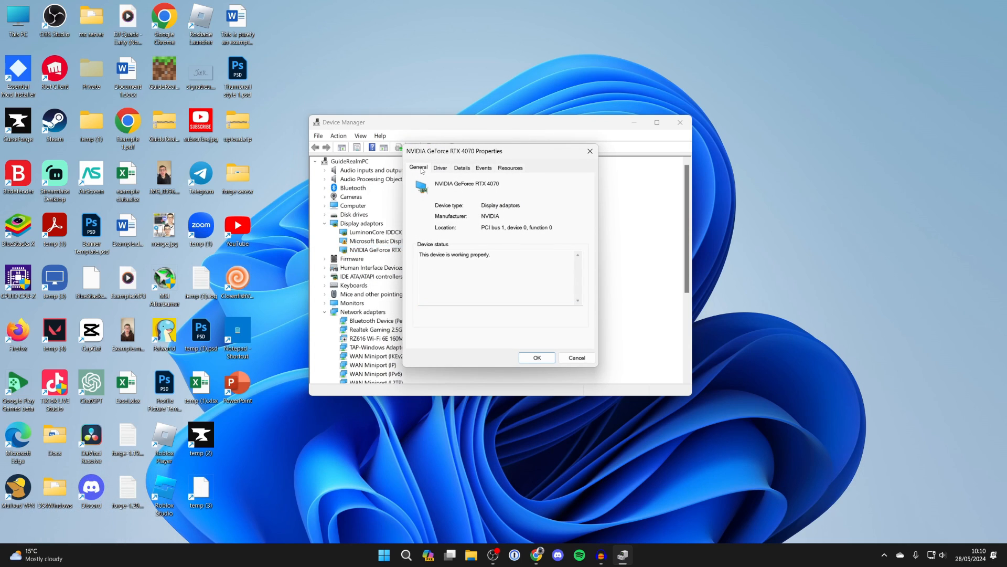
pyautogui.moveTo(422, 246)
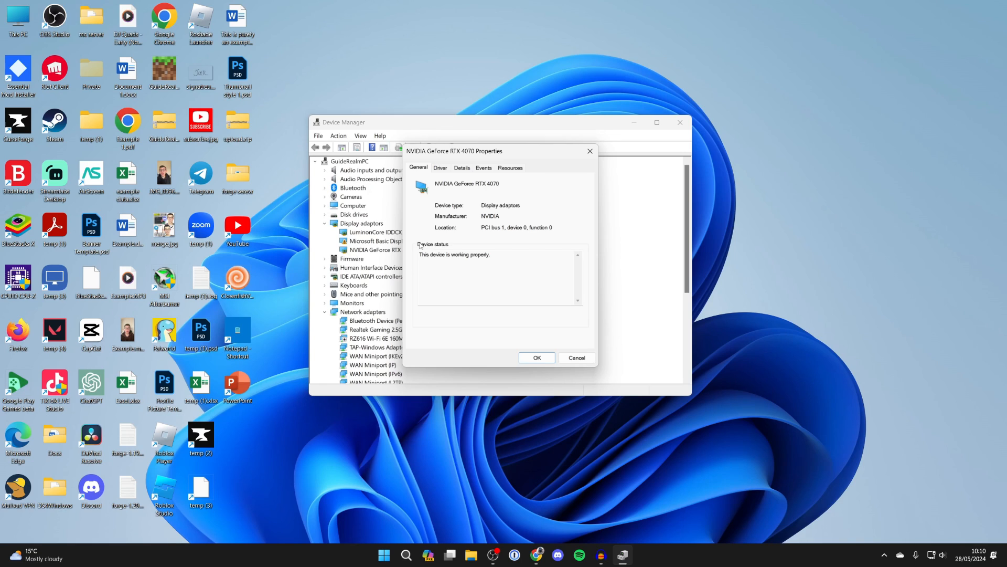
pyautogui.moveTo(457, 246)
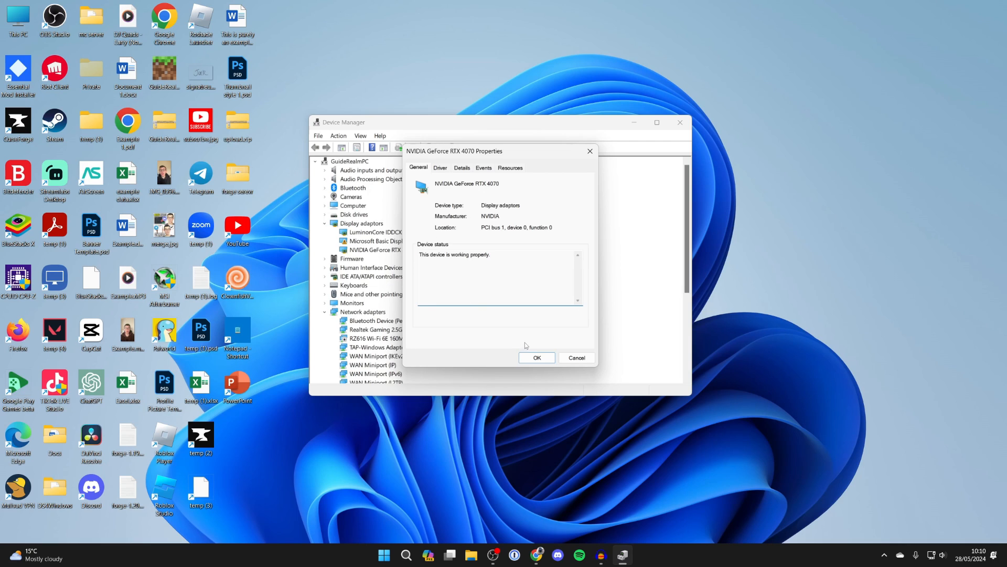
pyautogui.click(536, 357)
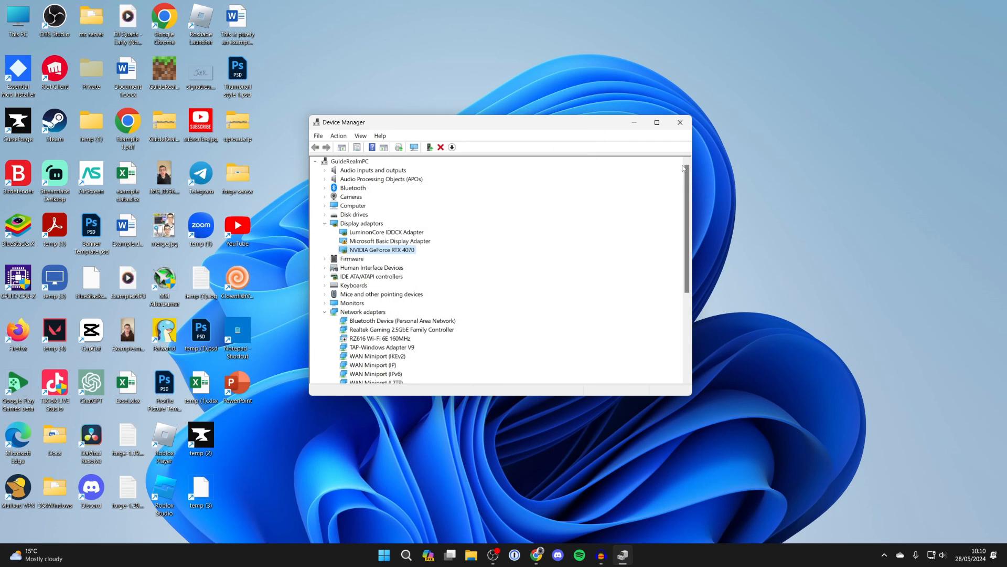
# Launch Task Manager from Windows Search onto its processes list.
pyautogui.click(680, 121)
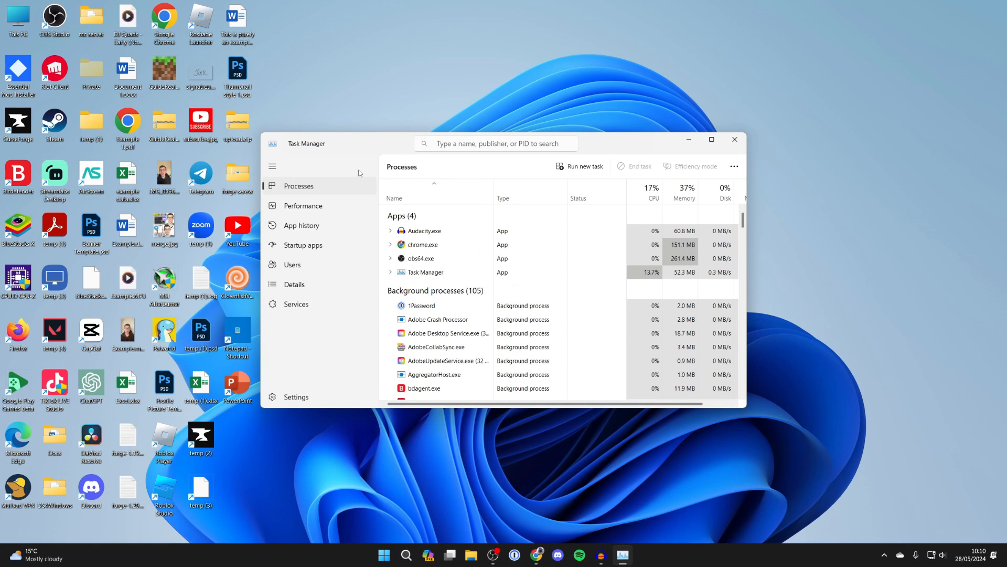
# Show the Performance page and scroll its device list down to GPU 0.
pyautogui.click(302, 206)
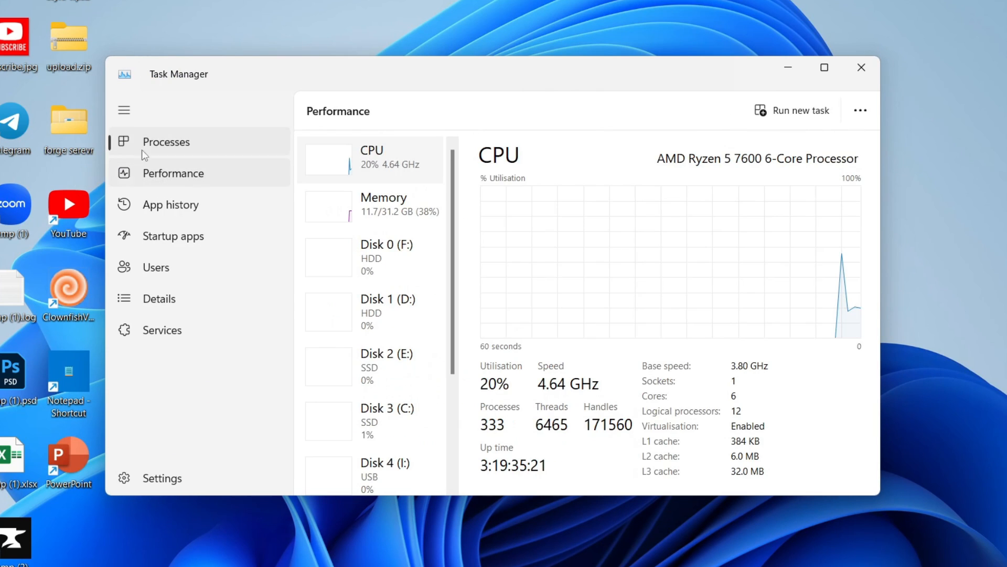
pyautogui.click(124, 110)
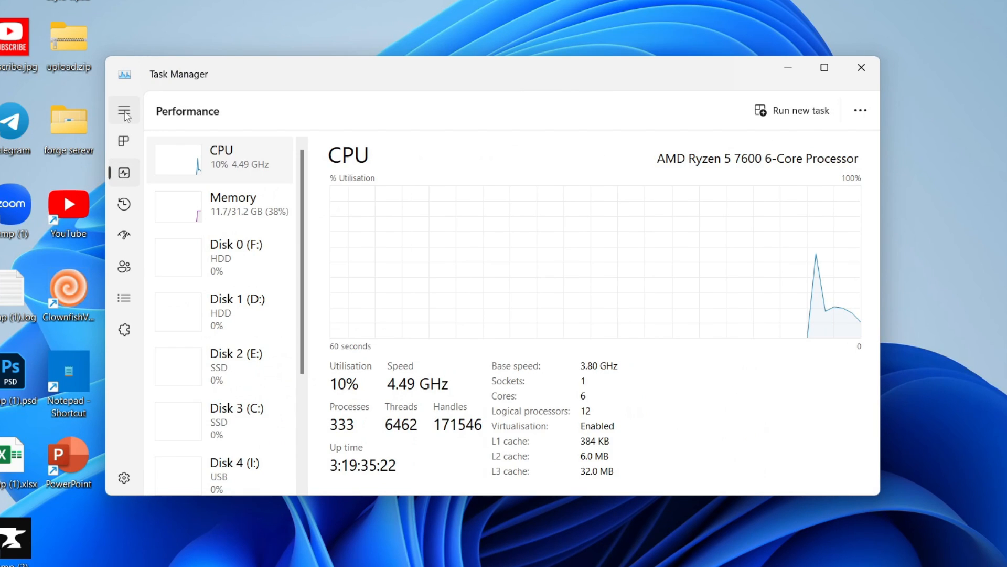
pyautogui.click(124, 110)
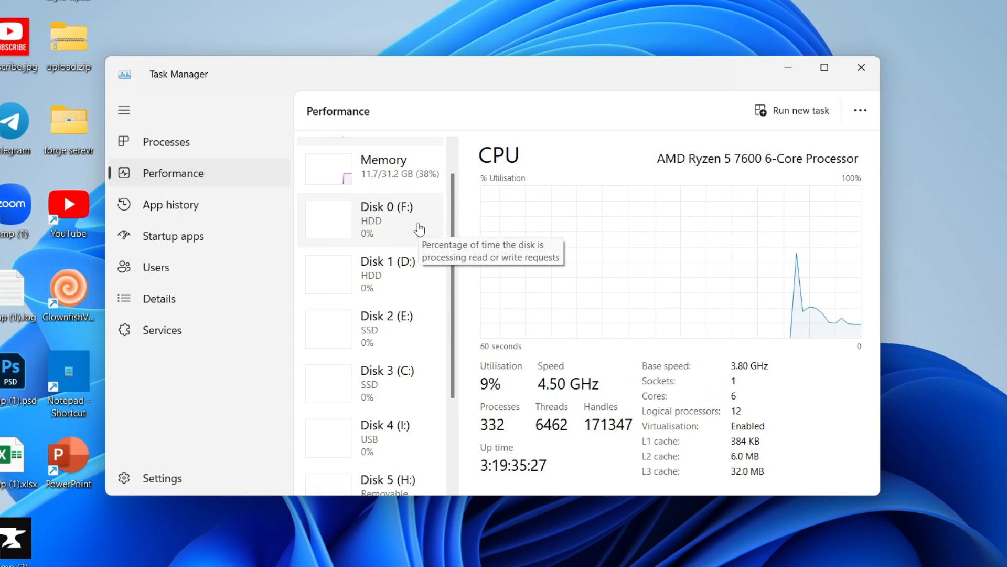
pyautogui.scroll(-3)
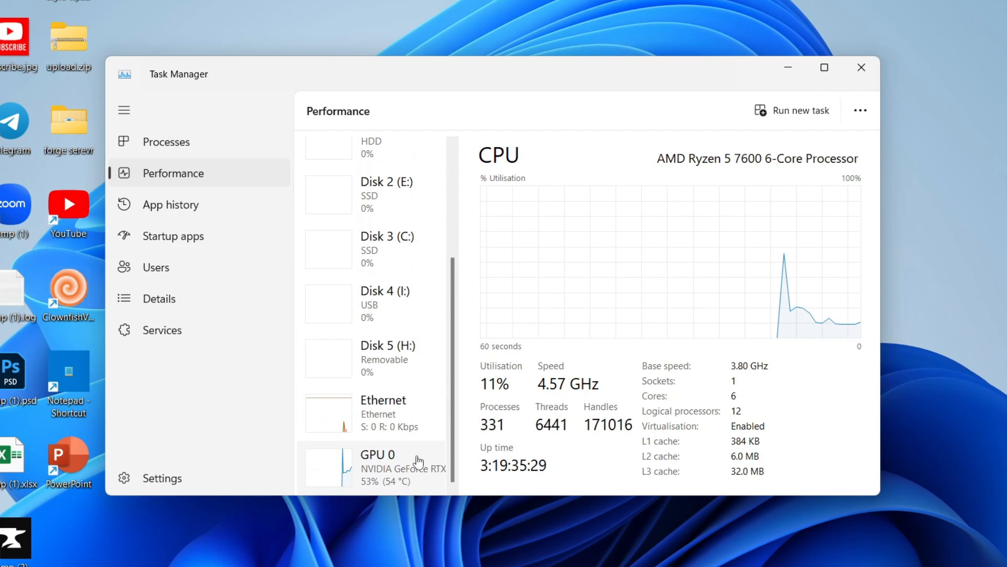
# Show GPU 0 details for the RTX 4070, scrolled down to its 54 °C GPU temperature.
pyautogui.click(378, 468)
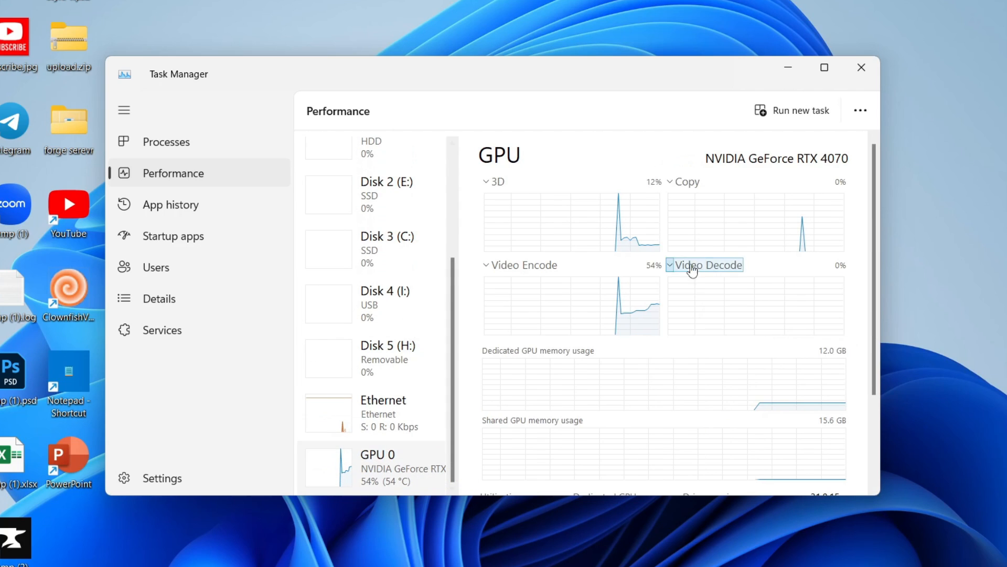
pyautogui.scroll(-3)
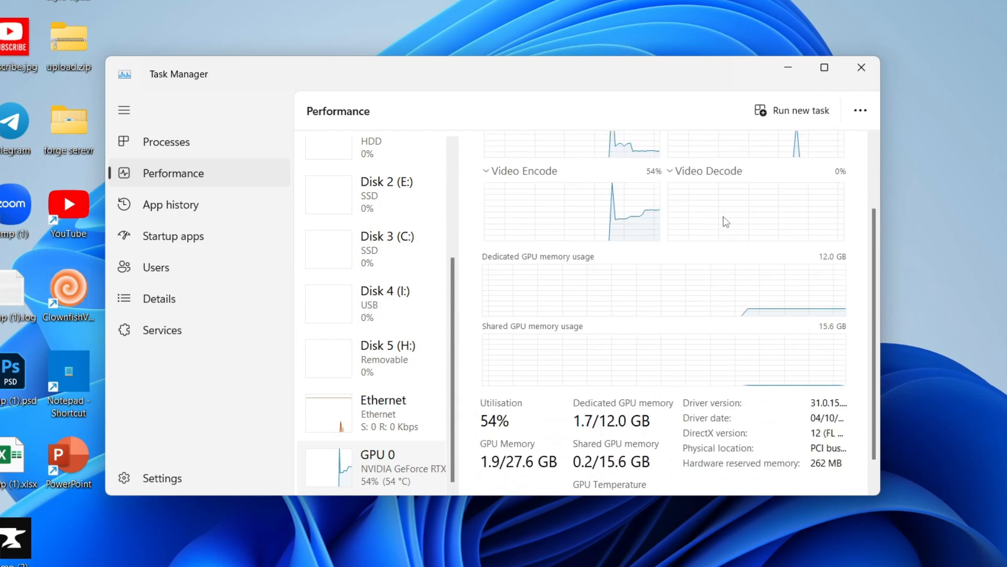
pyautogui.scroll(-3)
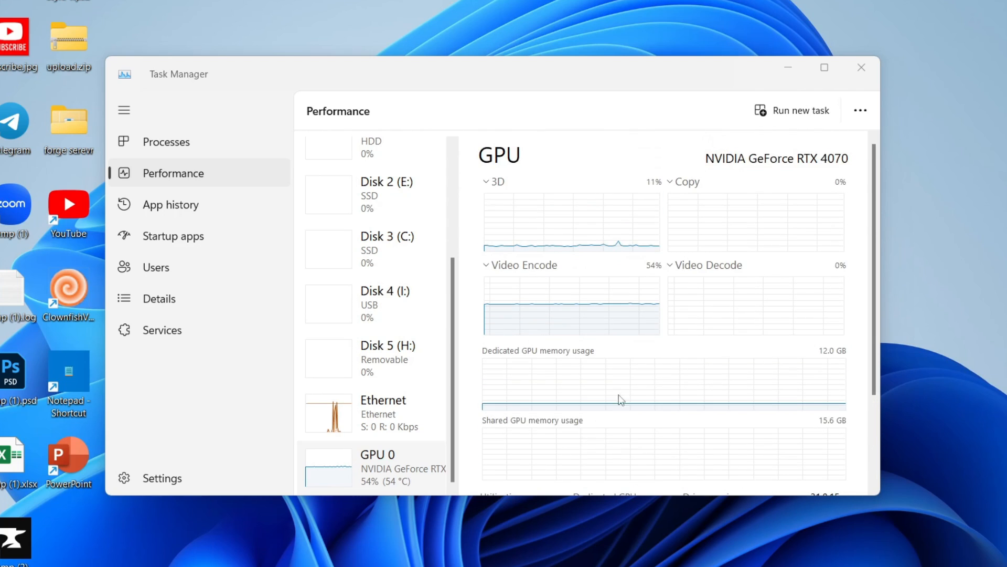
pyautogui.scroll(-3)
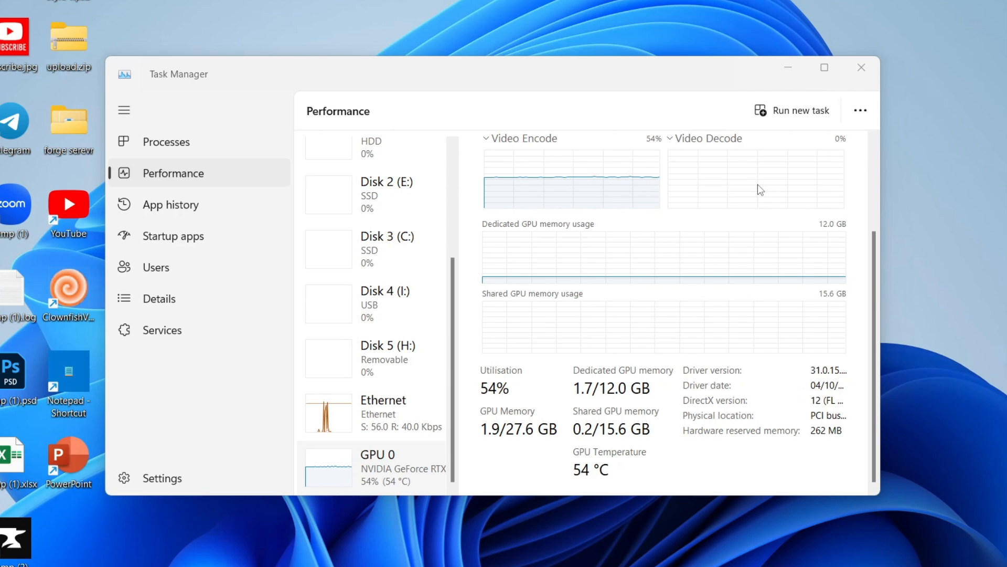
pyautogui.moveTo(640, 483)
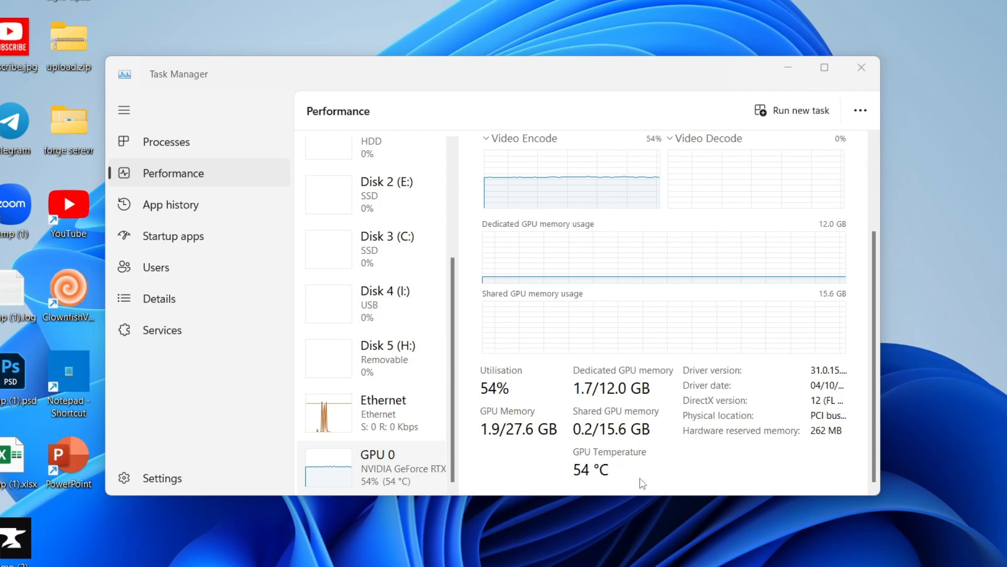